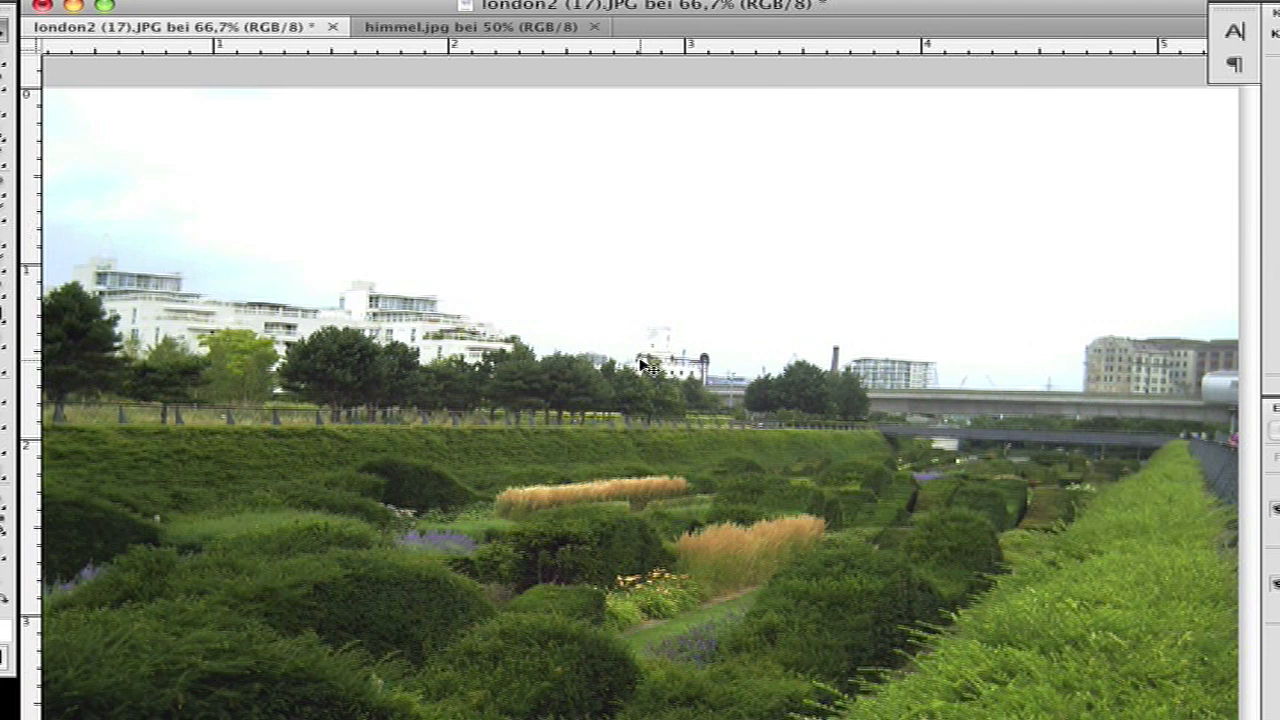
{"action": "mouse_move", "coordinate": [656, 364]}
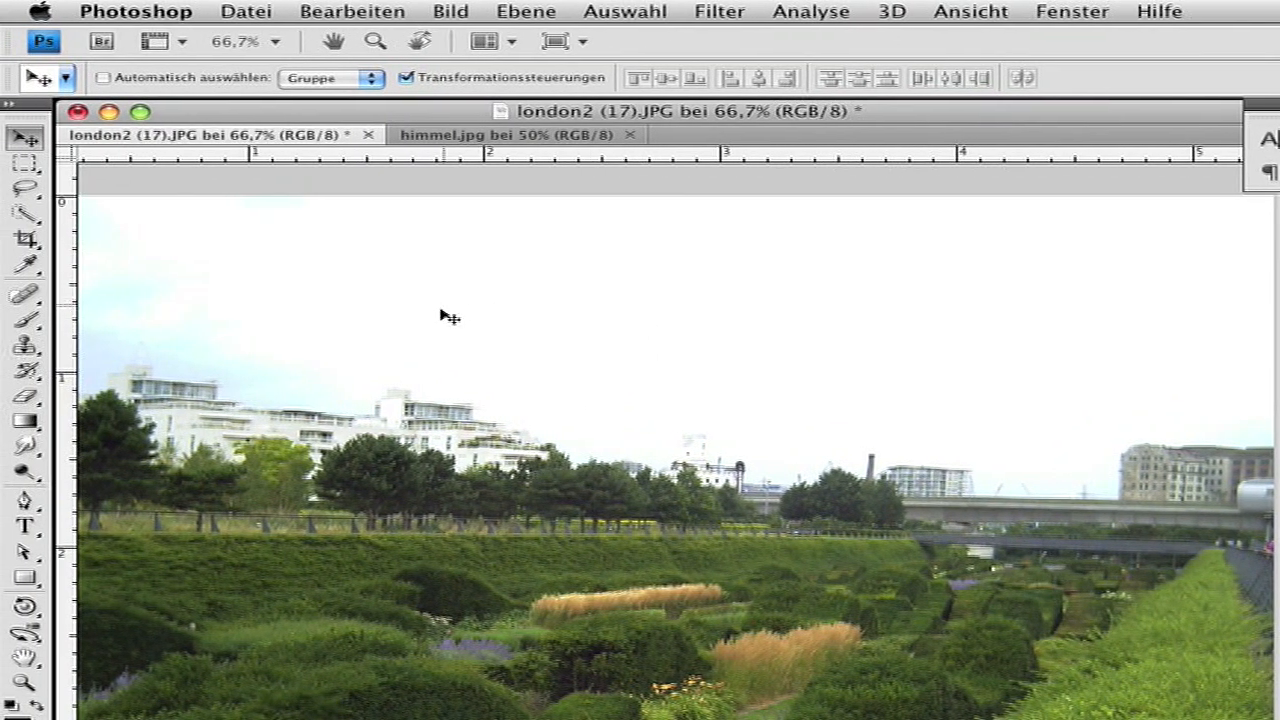
{"action": "mouse_move", "coordinate": [442, 326]}
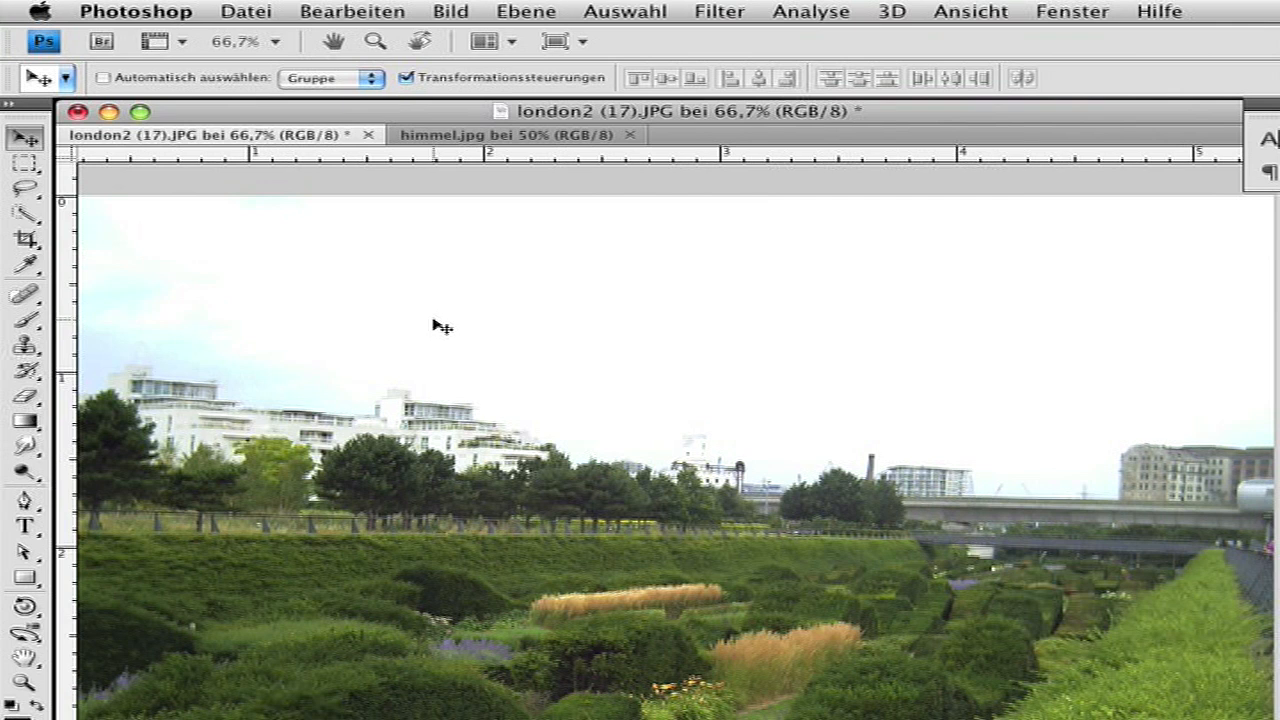
{"action": "mouse_move", "coordinate": [462, 204]}
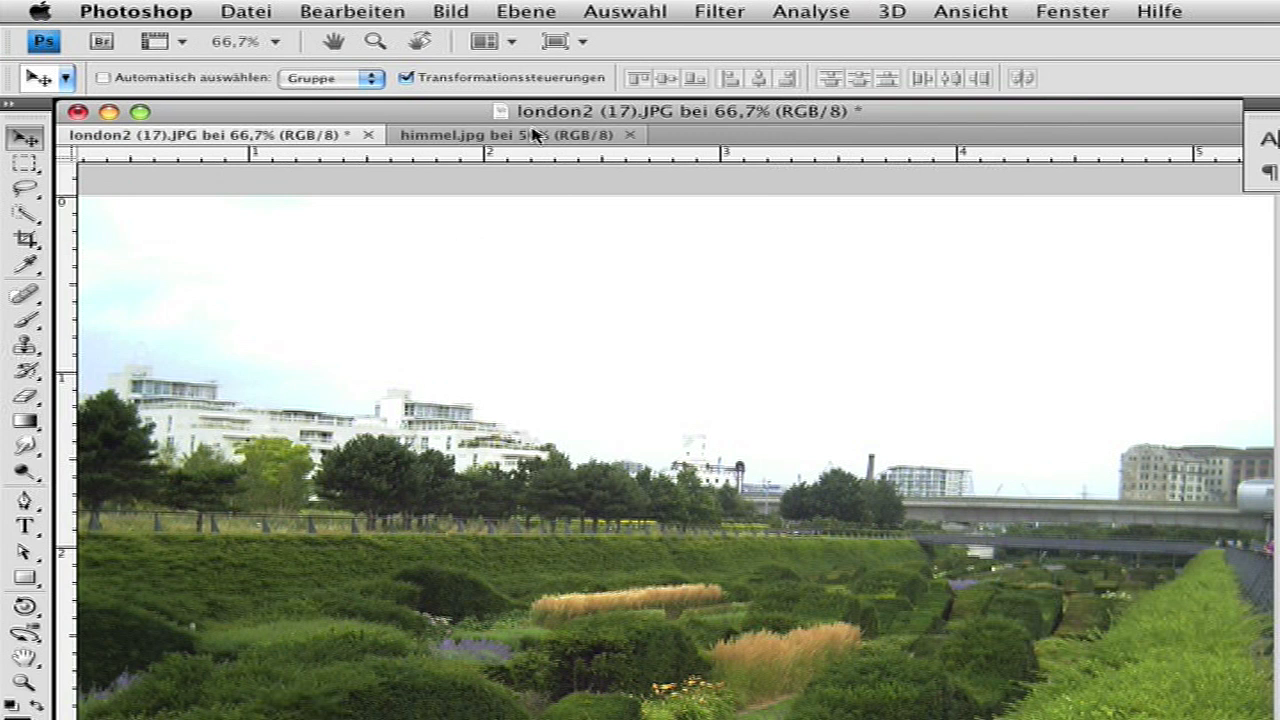
Choose the Quick Selection tool for the London park photo.
{"action": "left_click", "coordinate": [490, 136]}
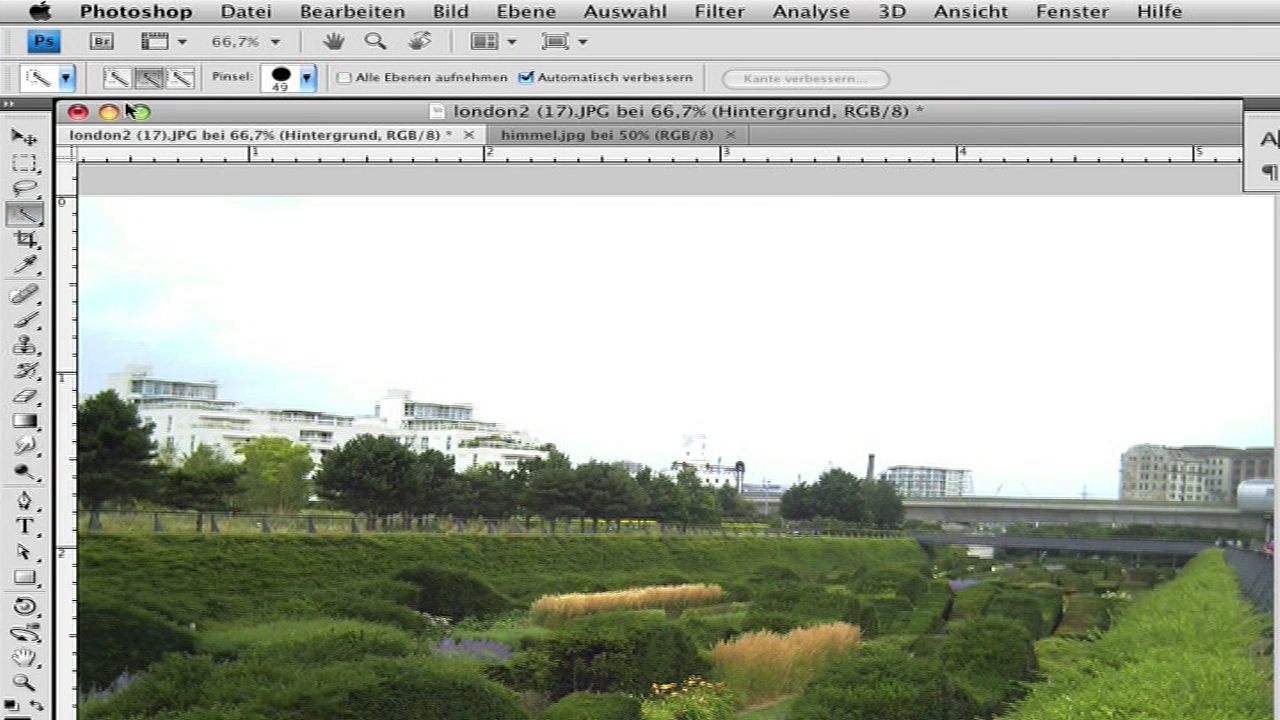
{"action": "mouse_move", "coordinate": [284, 78]}
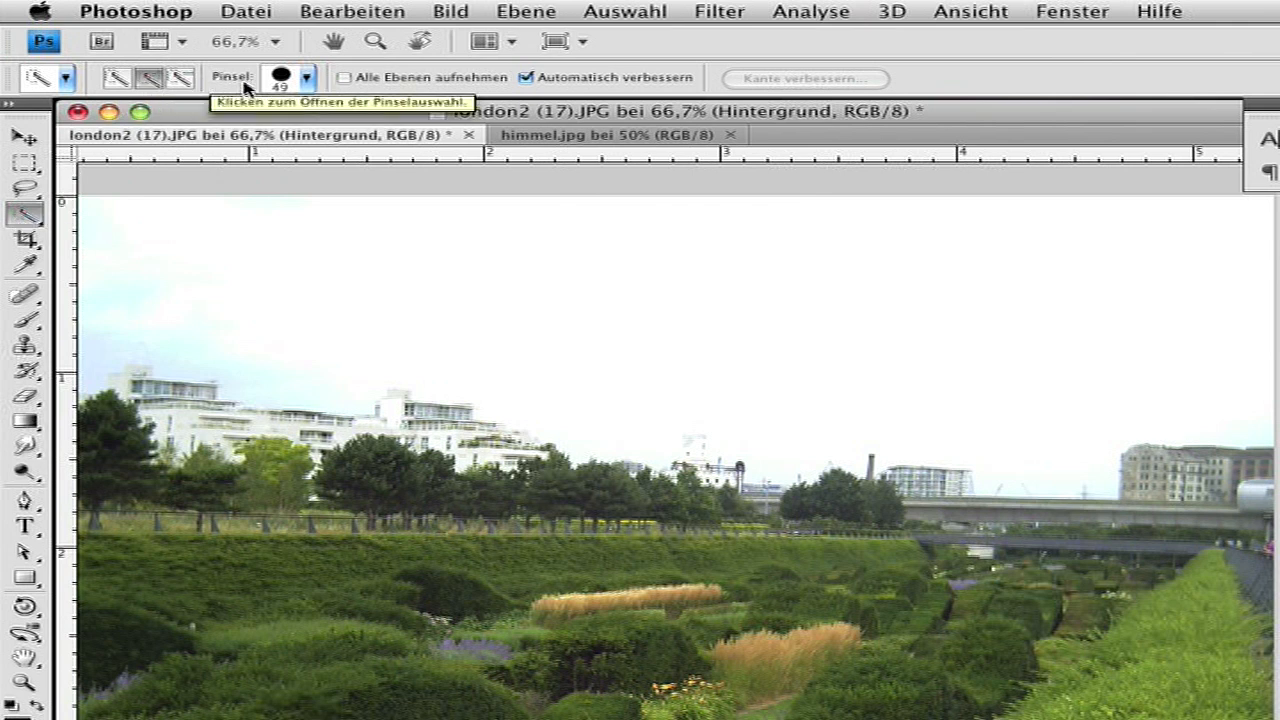
Set the Quick Selection brush to 72 px and select the white sky above the rooftops.
{"action": "left_click", "coordinate": [308, 78]}
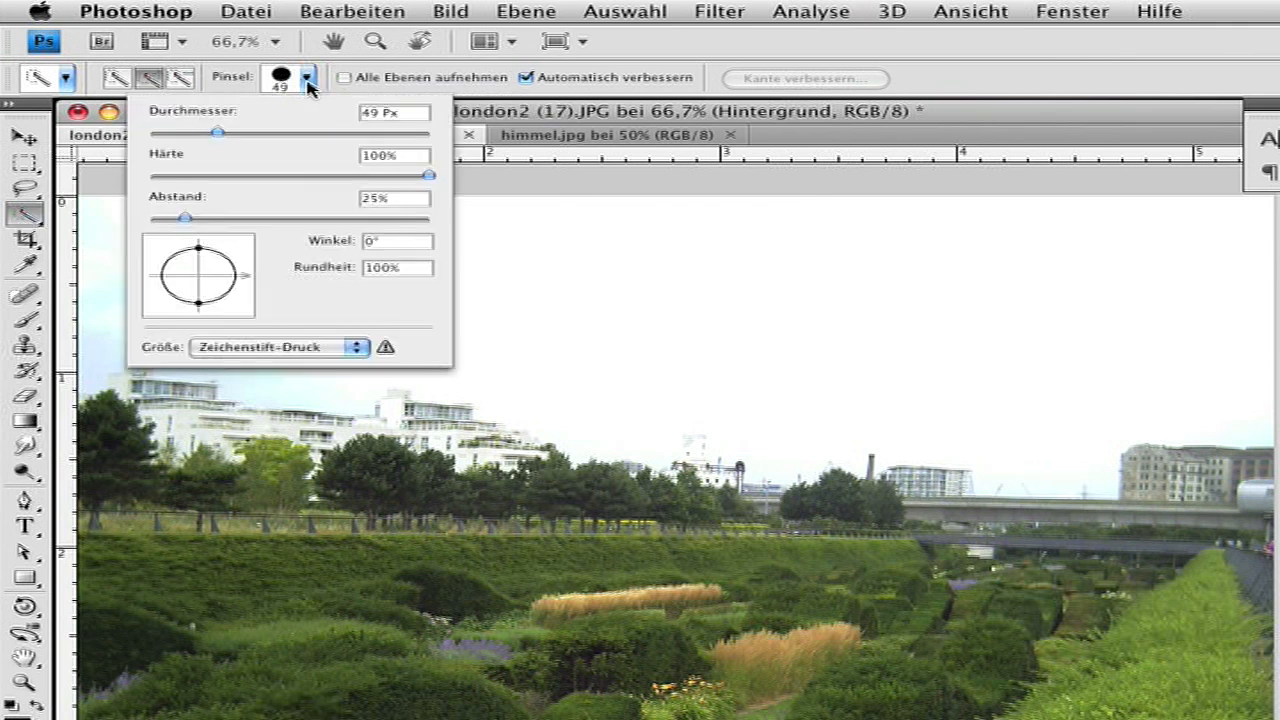
{"action": "left_click_drag", "start_coordinate": [210, 134], "coordinate": [252, 134]}
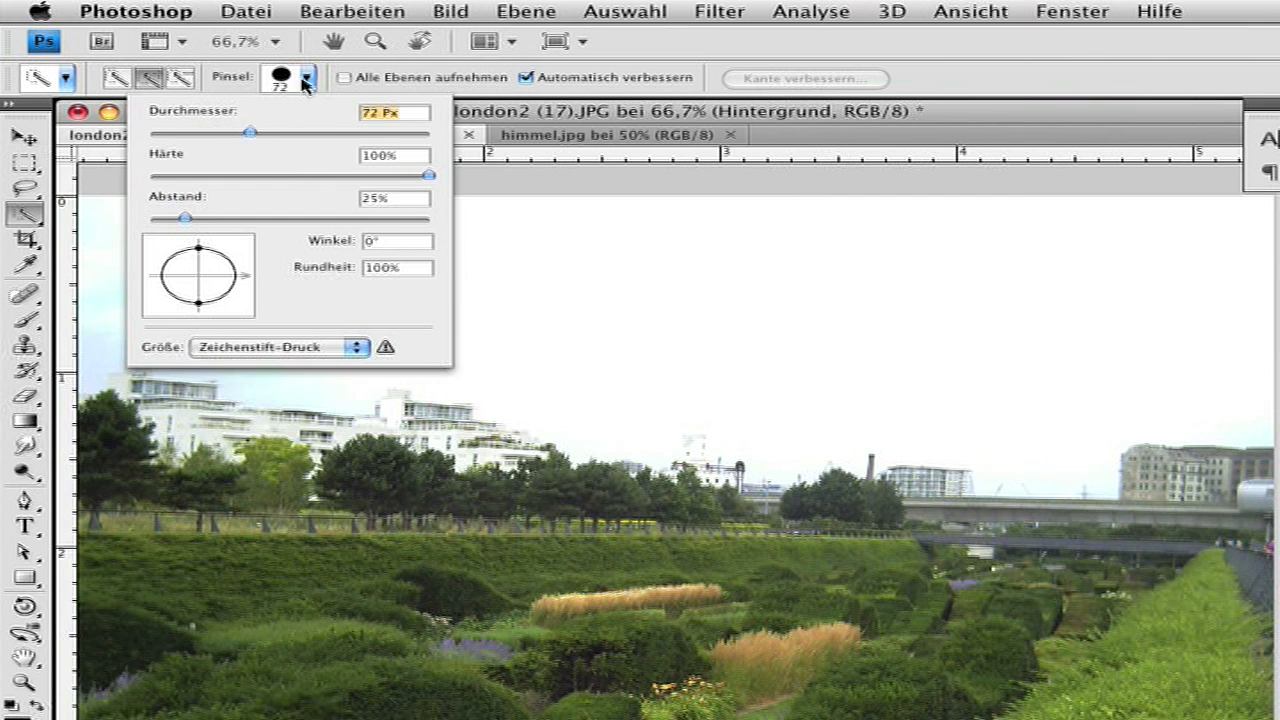
{"action": "left_click", "coordinate": [268, 266]}
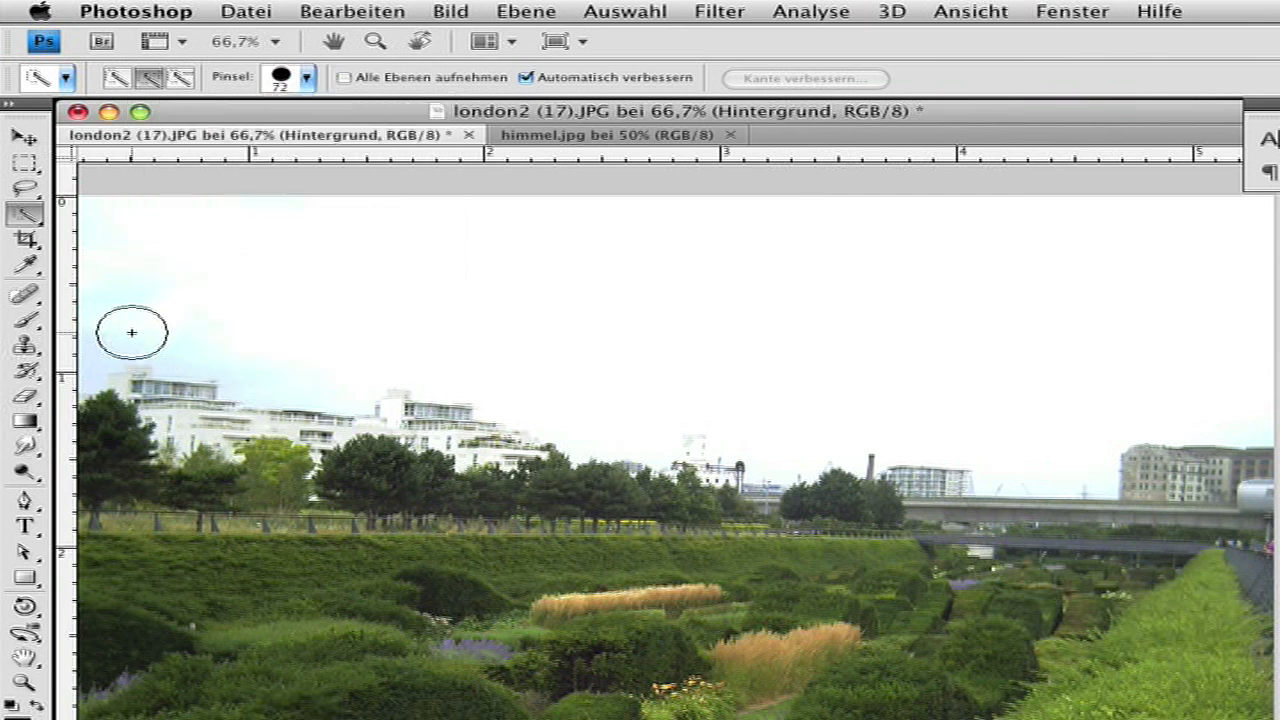
{"action": "left_click", "coordinate": [968, 186]}
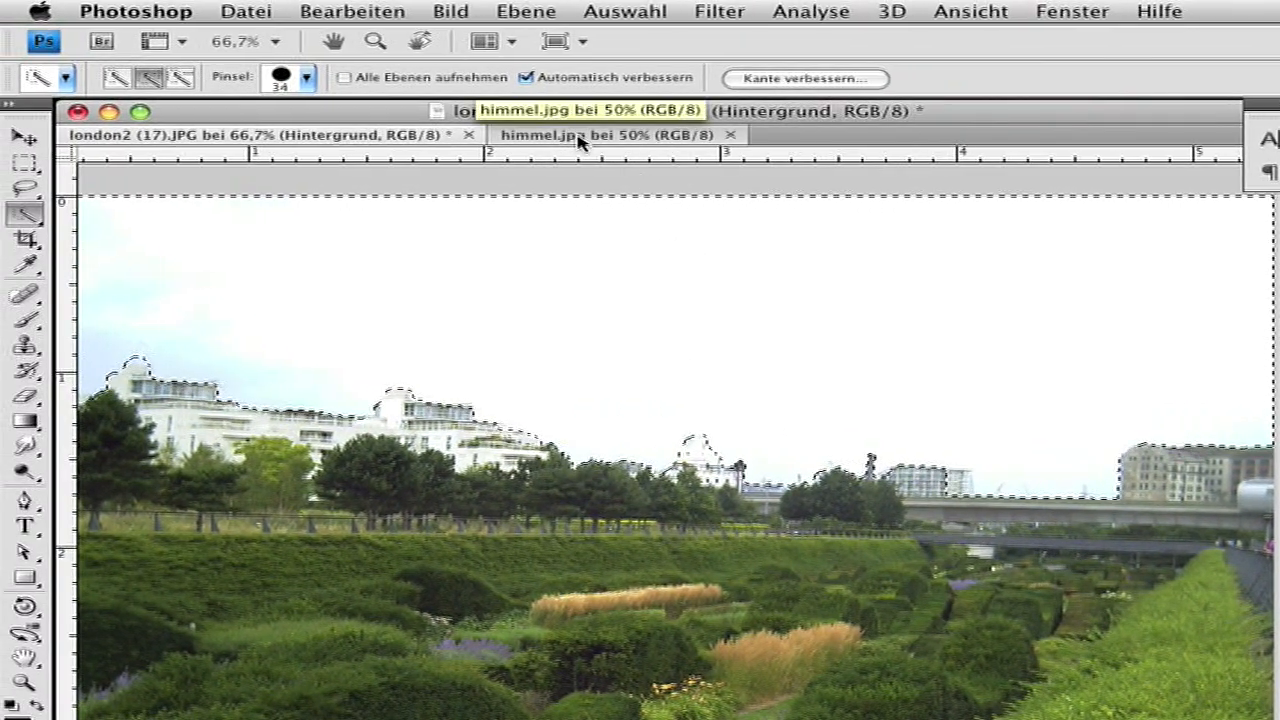
Copy the whole himmel.jpg sky image via Bearbeiten > Kopieren and return to the London photo.
{"action": "left_click", "coordinate": [608, 136]}
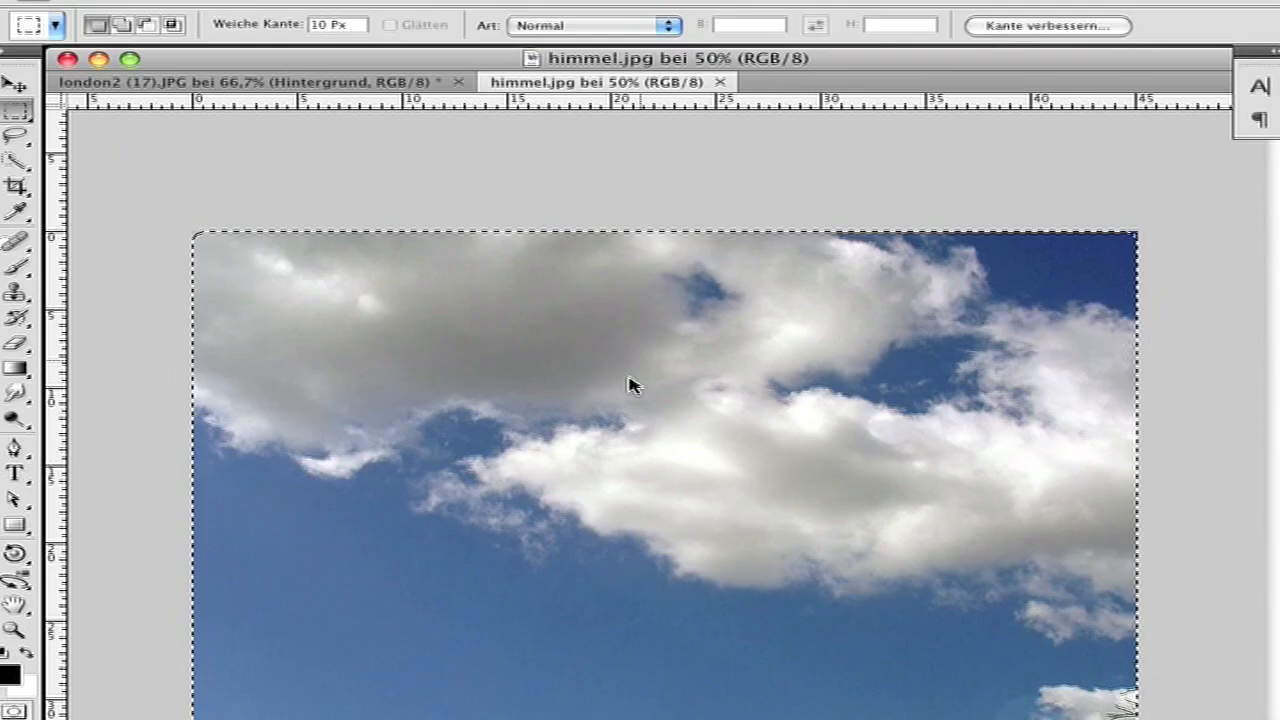
{"action": "left_click", "coordinate": [352, 12]}
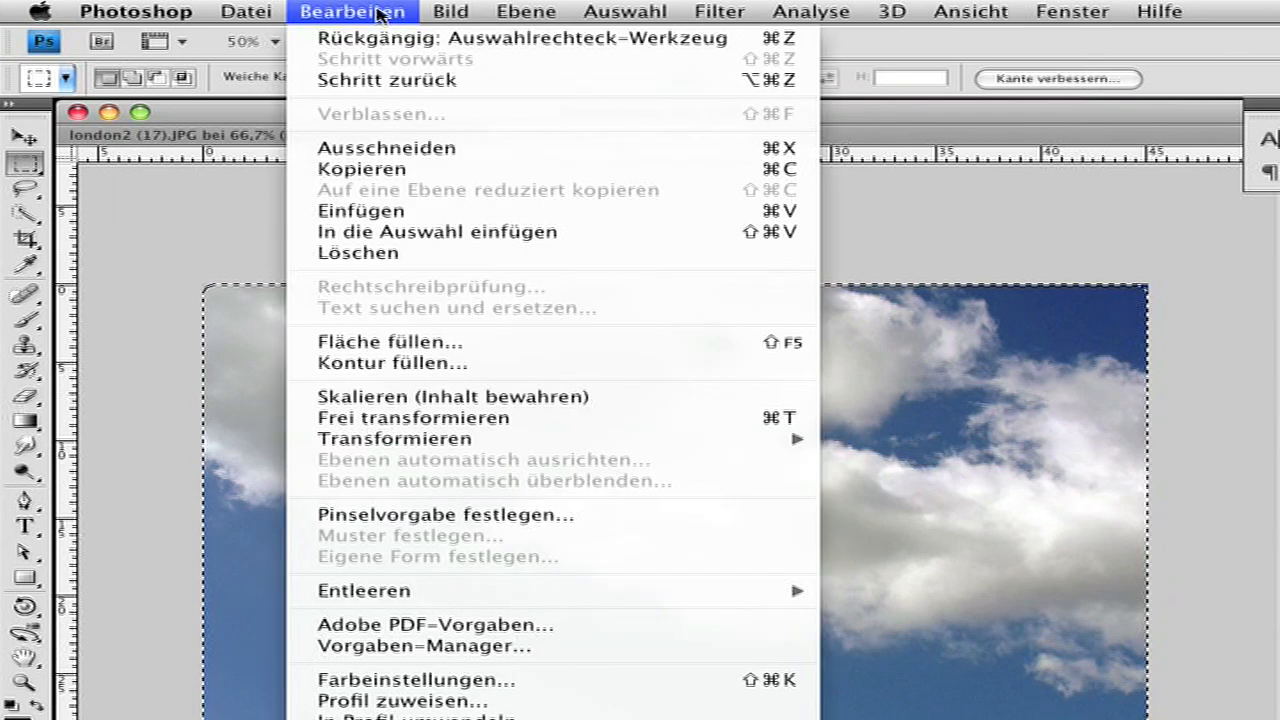
{"action": "mouse_move", "coordinate": [360, 168]}
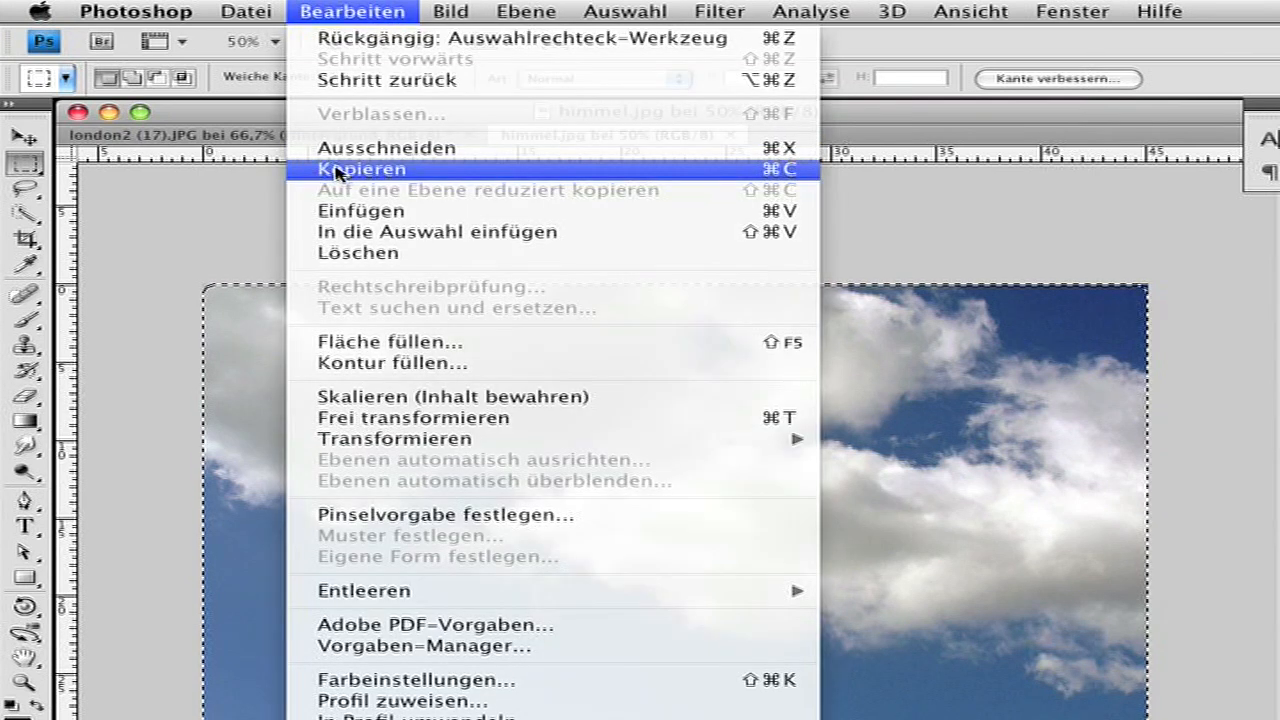
{"action": "left_click", "coordinate": [360, 168]}
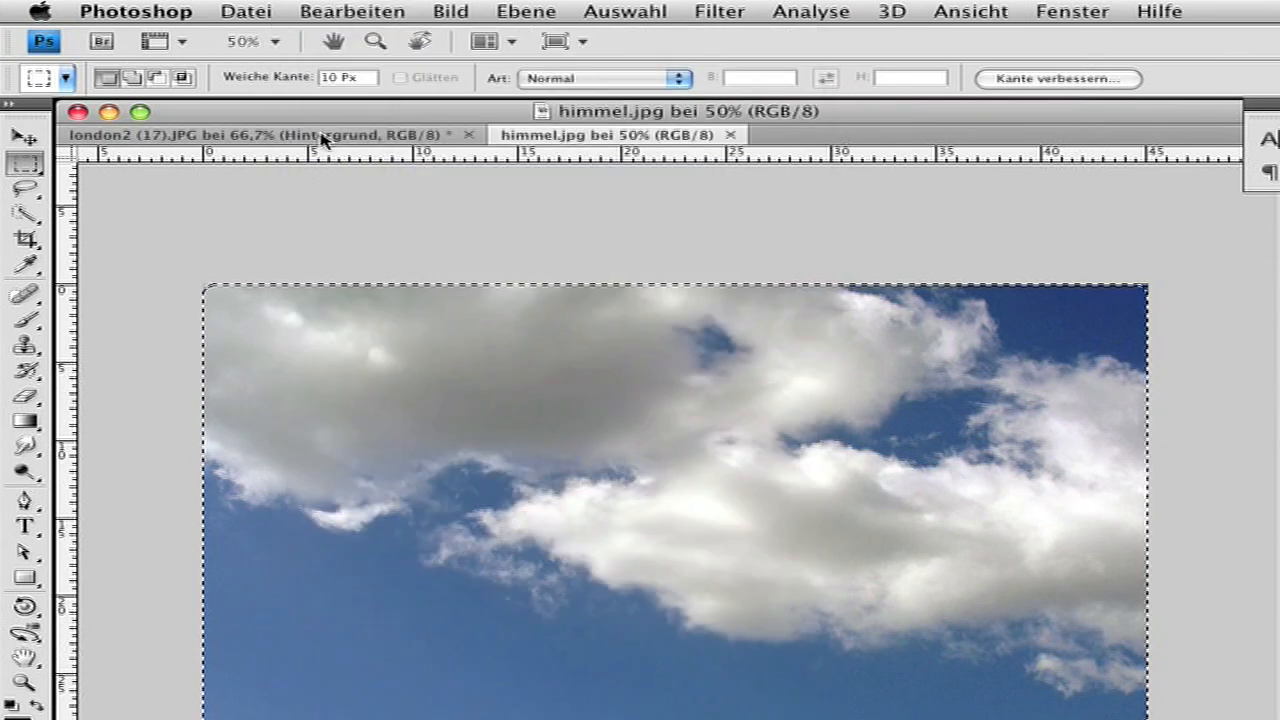
{"action": "left_click", "coordinate": [264, 136]}
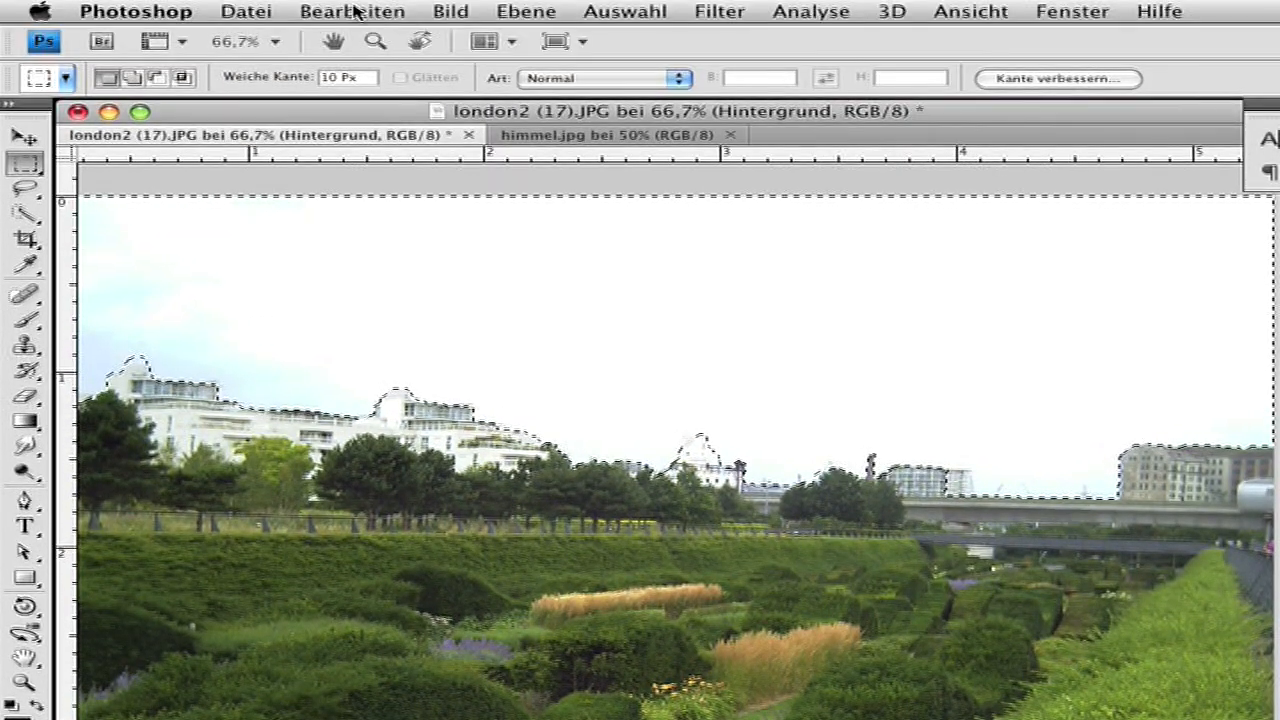
Paste the copied sky into the selection as a masked layer via Bearbeiten > In die Auswahl einfügen.
{"action": "left_click", "coordinate": [352, 12]}
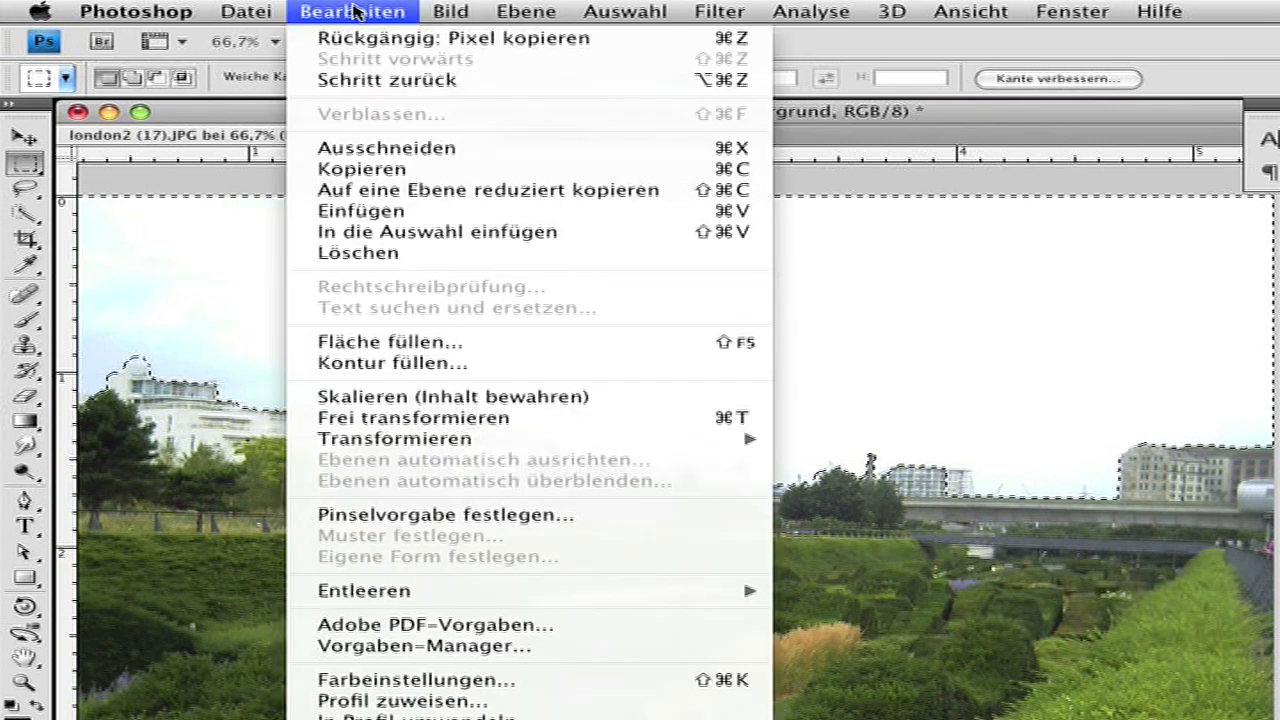
{"action": "mouse_move", "coordinate": [360, 212]}
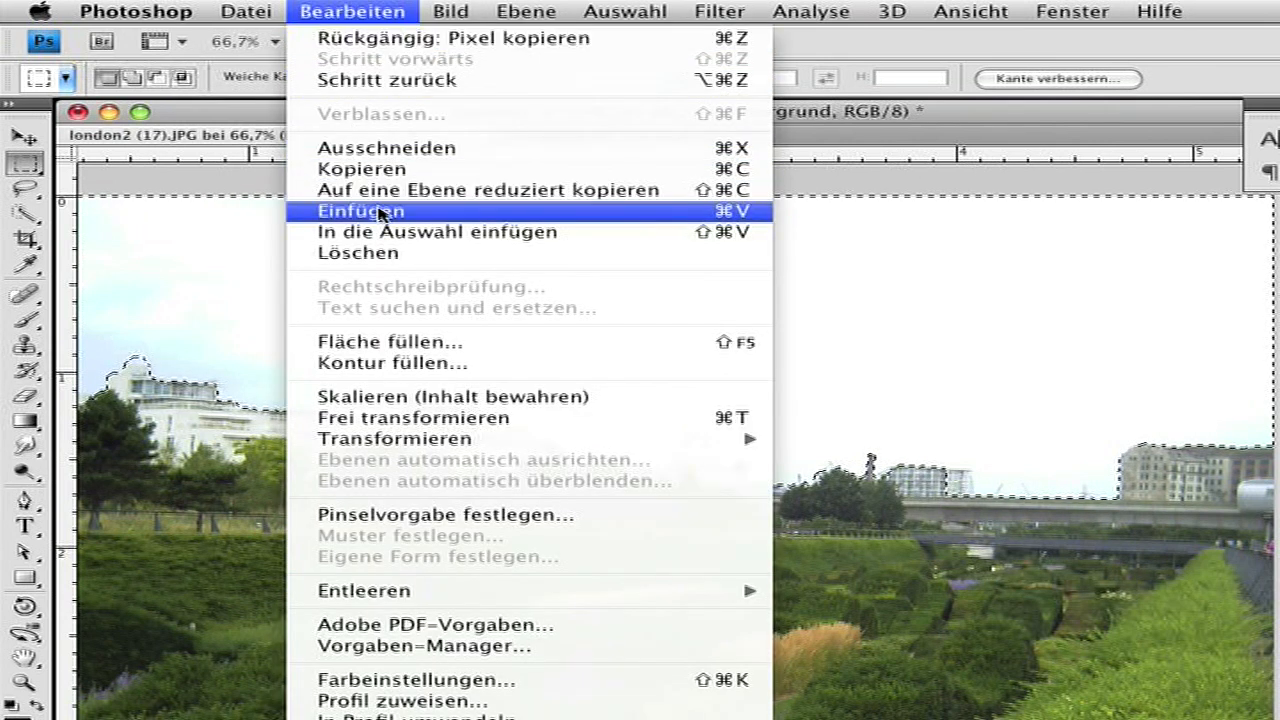
{"action": "mouse_move", "coordinate": [420, 232]}
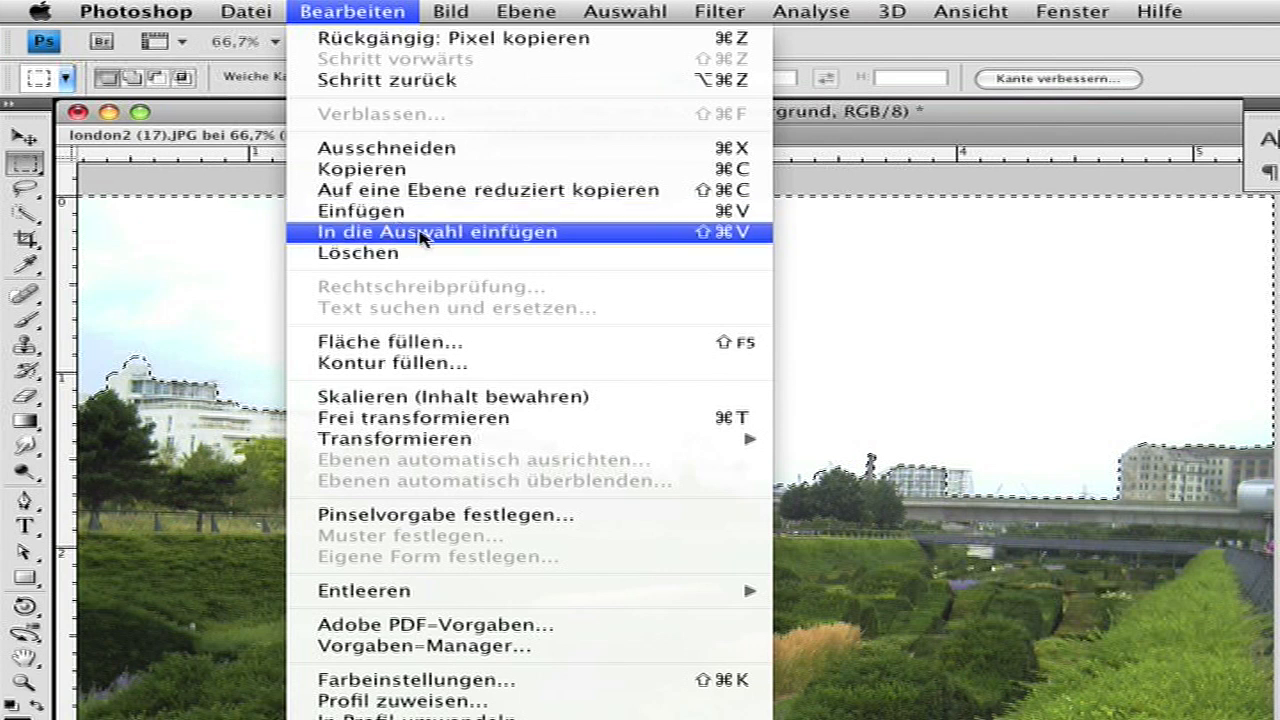
{"action": "mouse_move", "coordinate": [360, 212]}
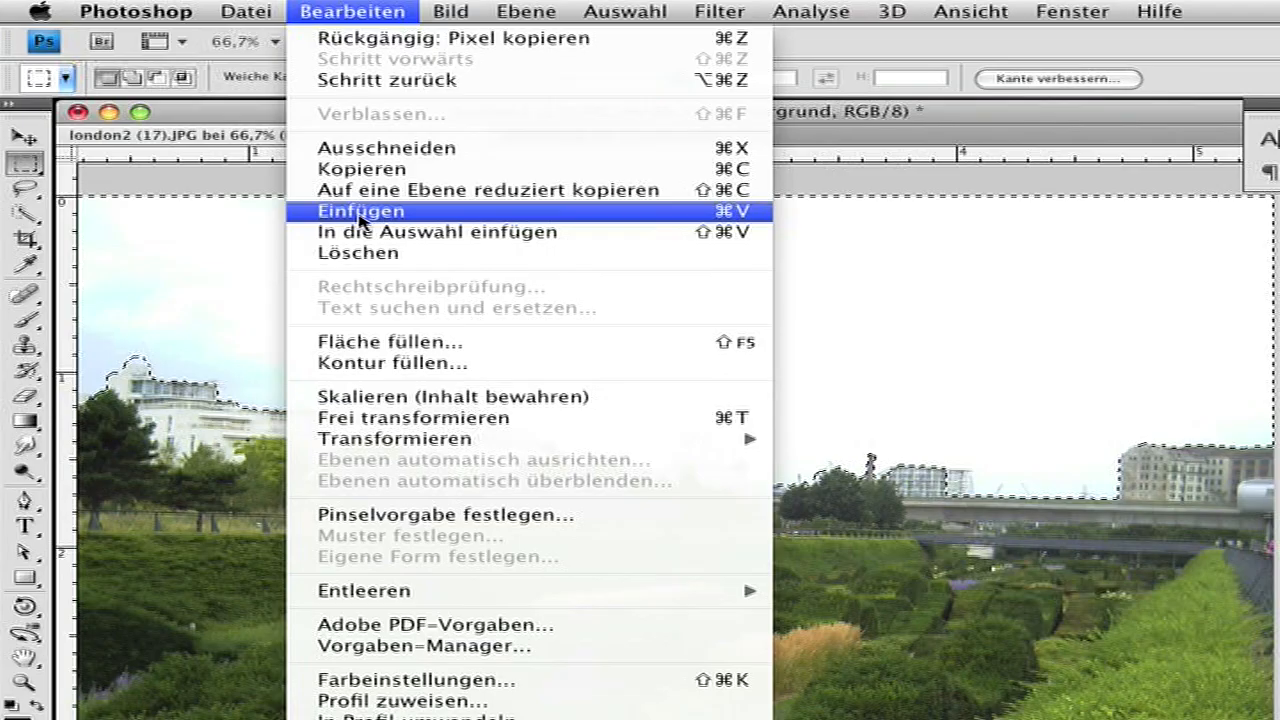
{"action": "left_click", "coordinate": [360, 212]}
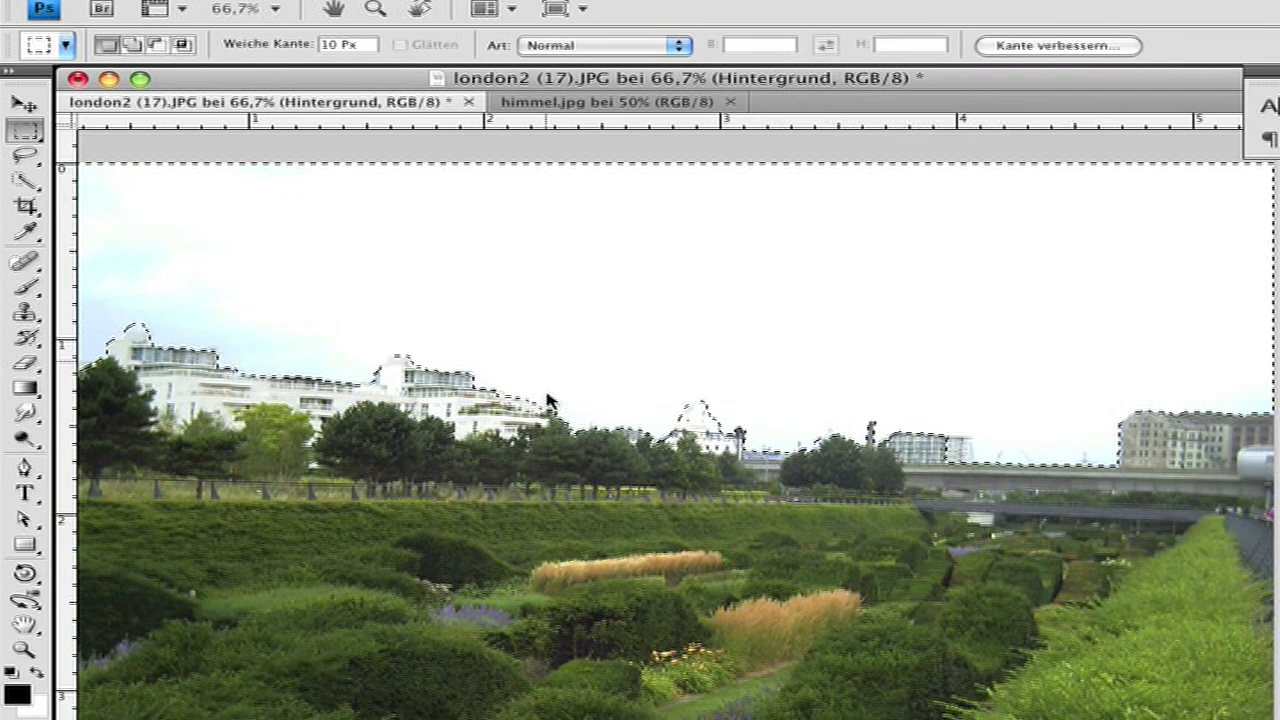
{"action": "left_click", "coordinate": [352, 12]}
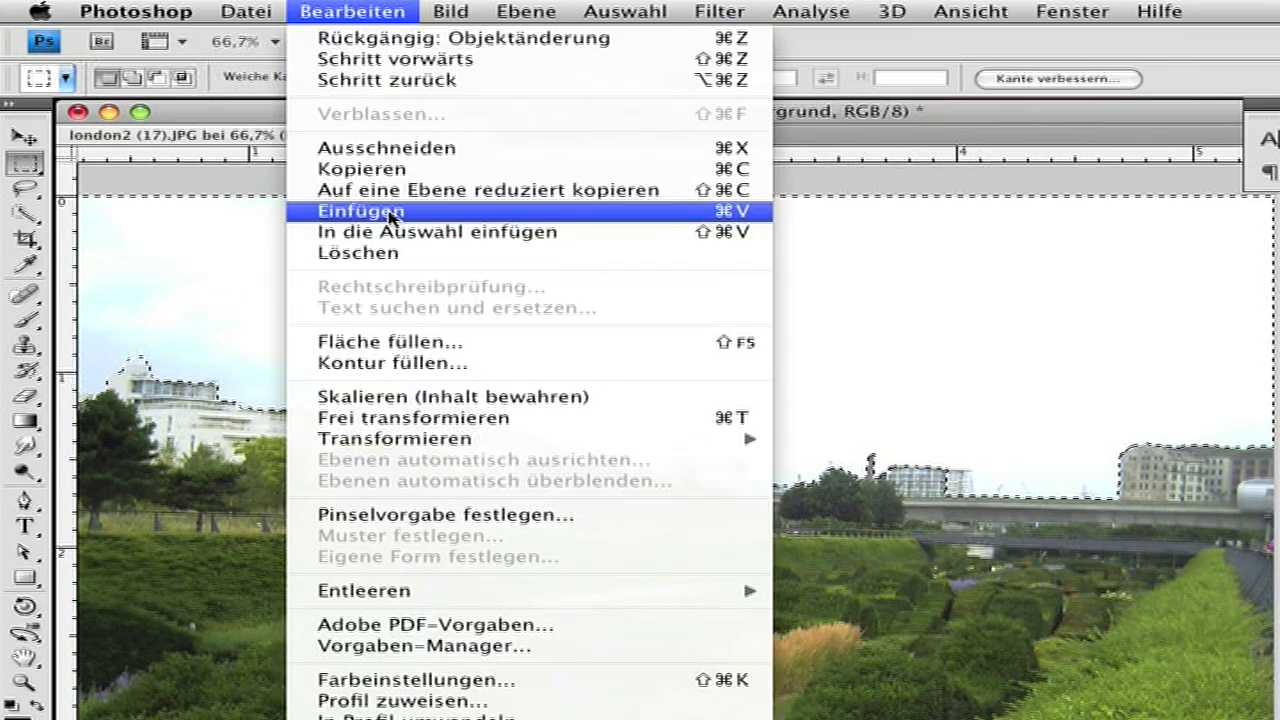
{"action": "mouse_move", "coordinate": [420, 232]}
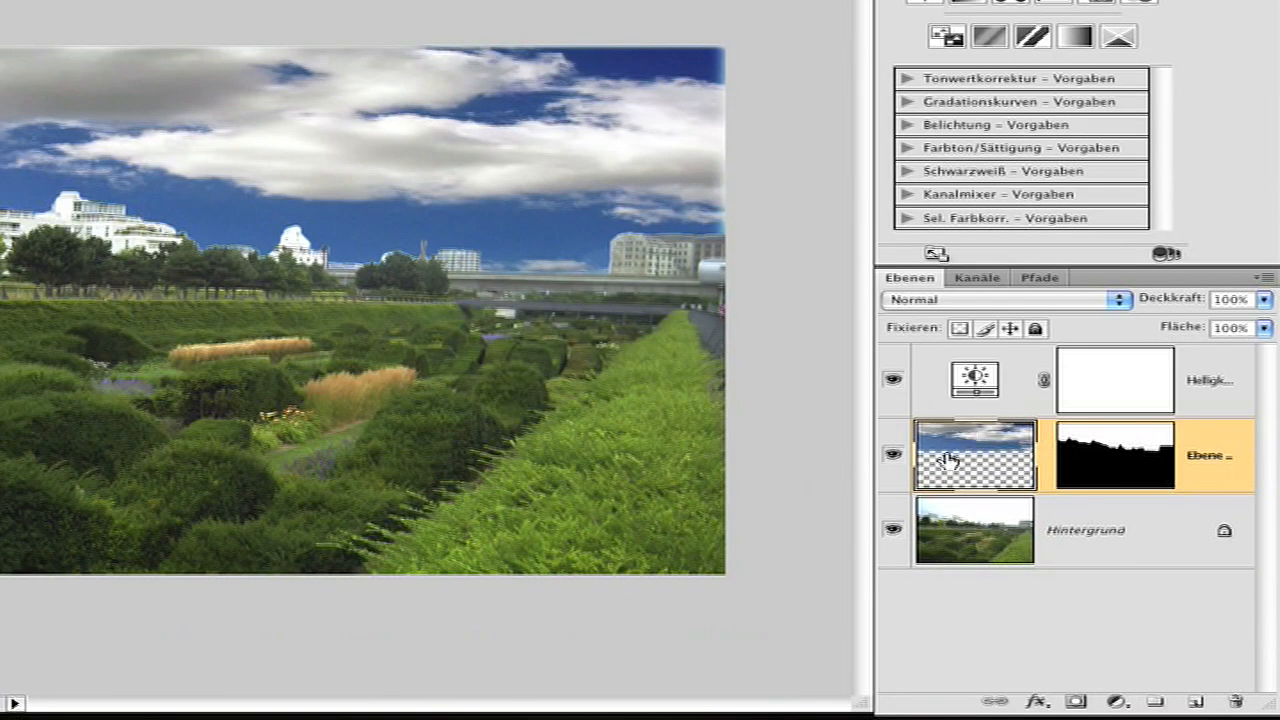
{"action": "mouse_move", "coordinate": [976, 456]}
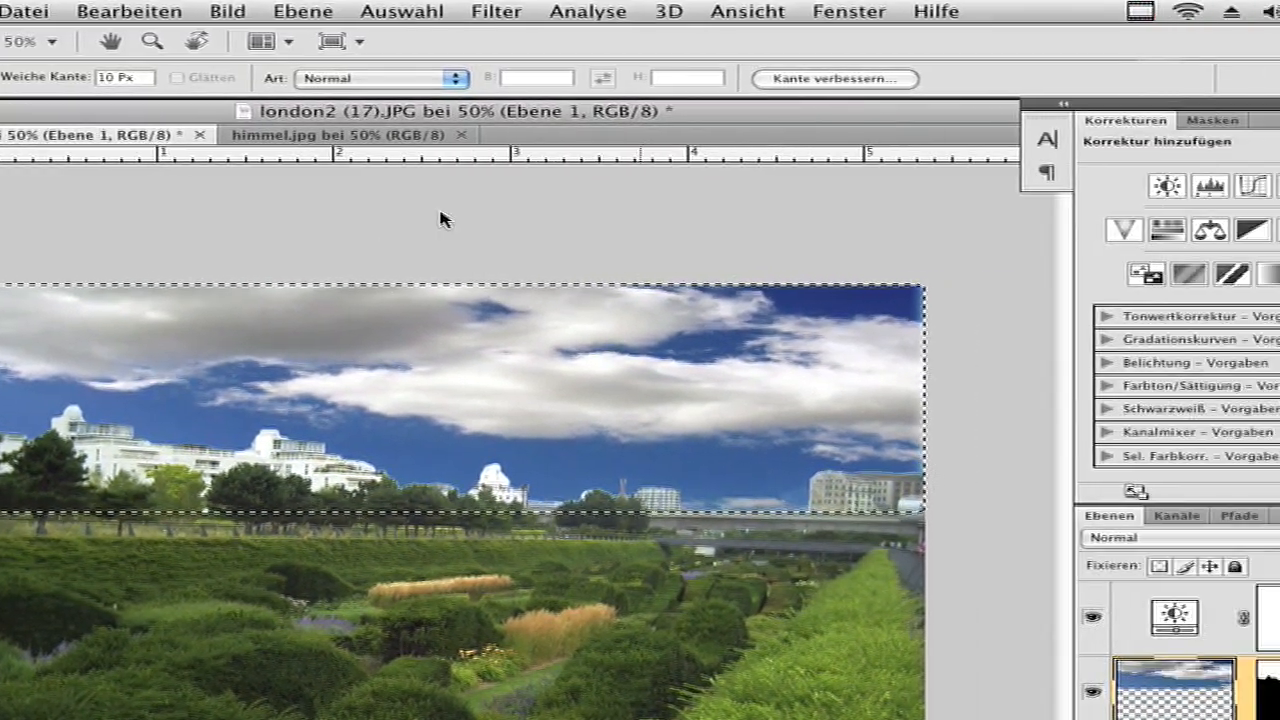
Add a Brightness/Contrast adjustment layer with Kontrast raised to 46.
{"action": "left_click", "coordinate": [968, 188]}
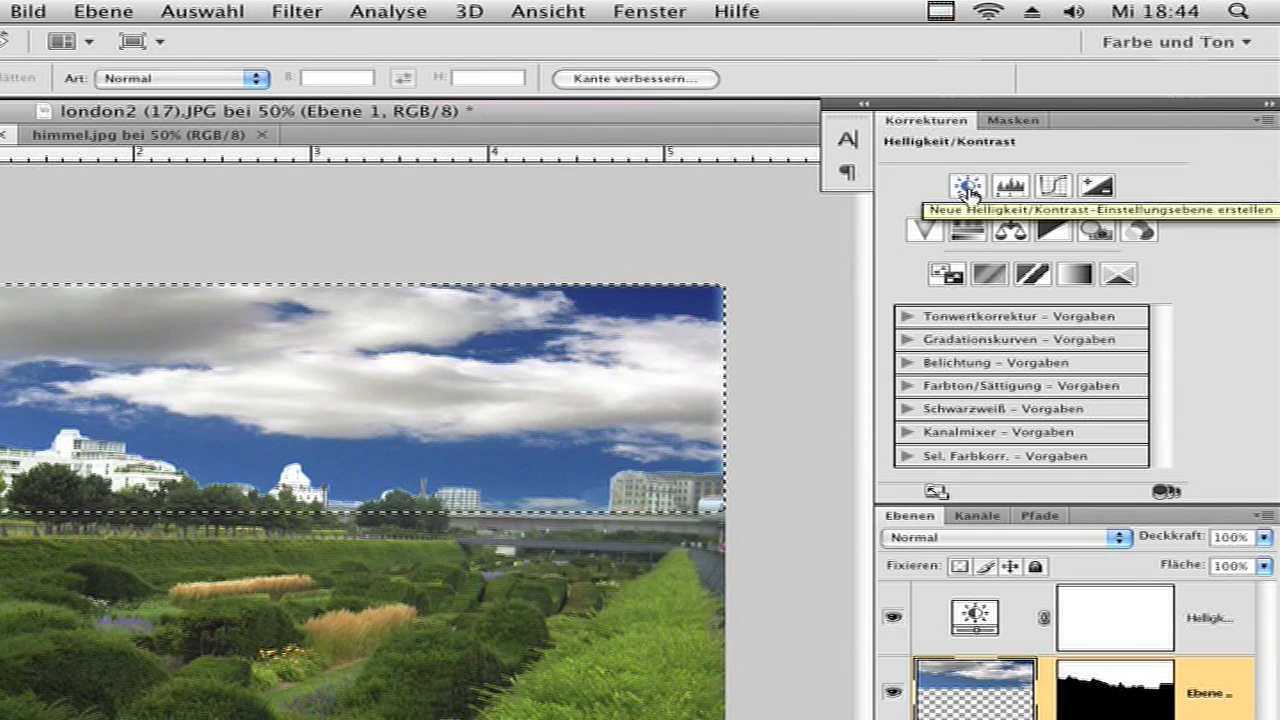
{"action": "left_click", "coordinate": [968, 186]}
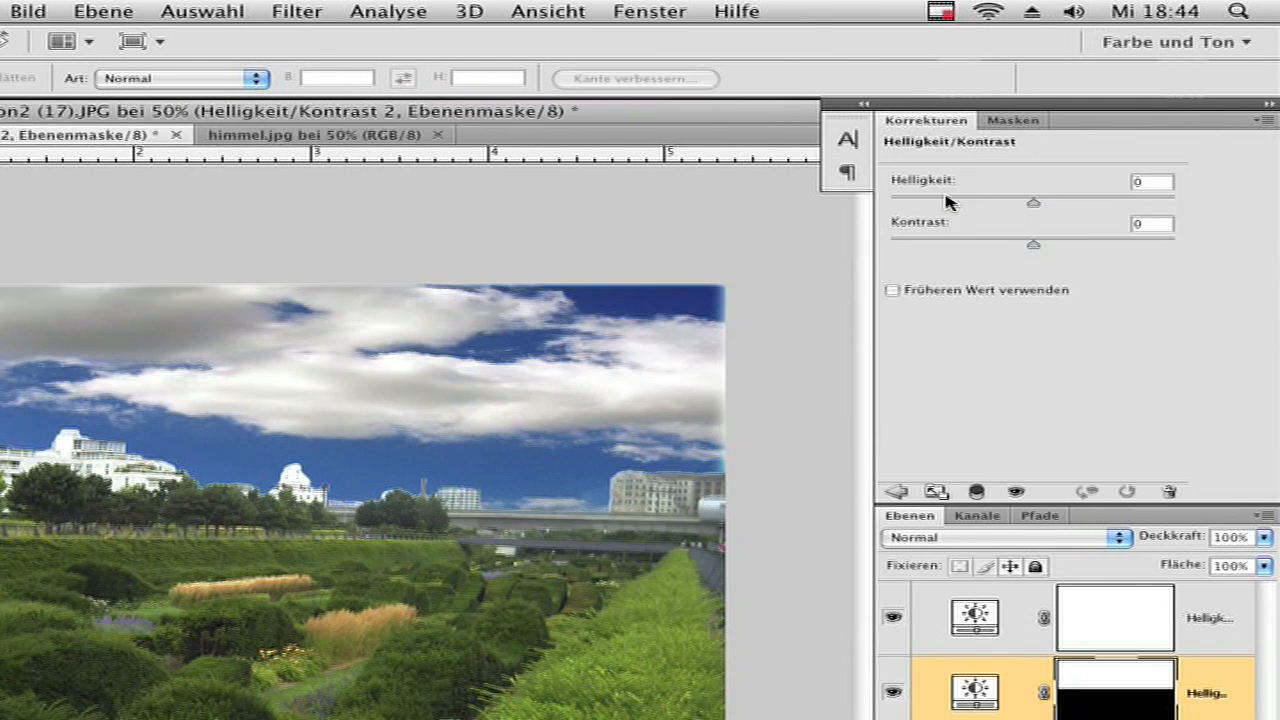
{"action": "left_click_drag", "start_coordinate": [1032, 244], "coordinate": [1120, 244]}
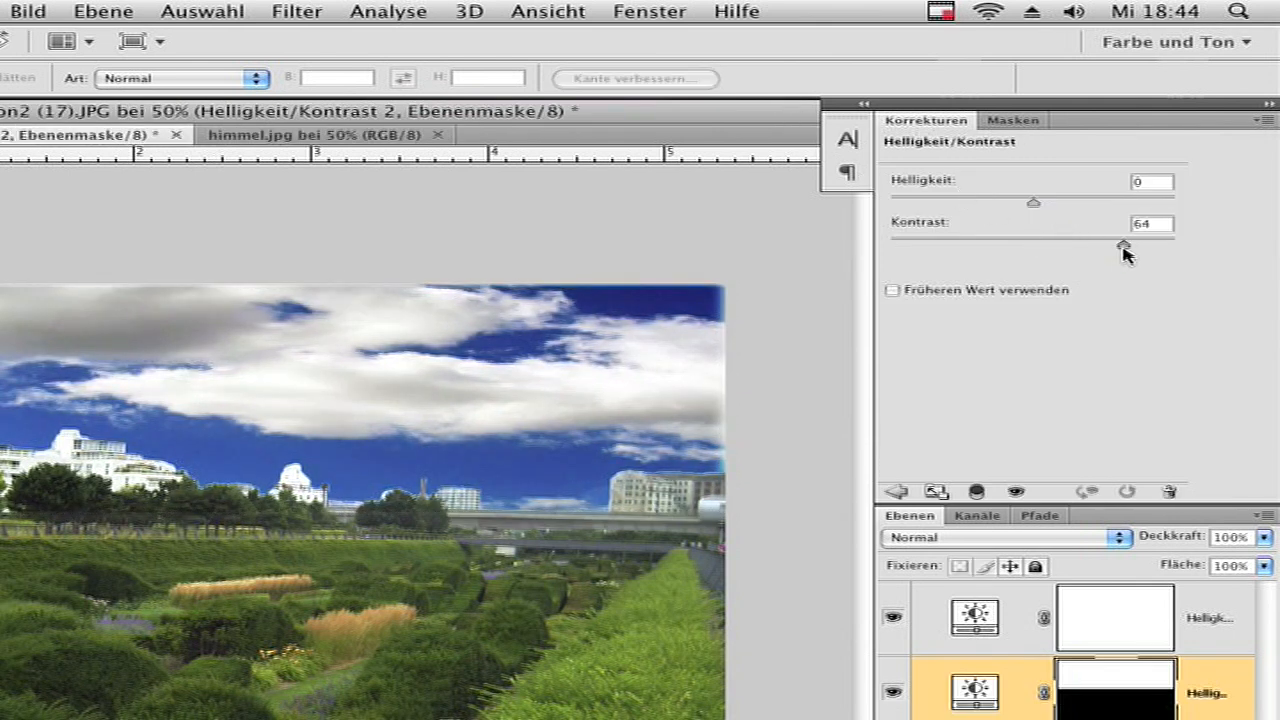
{"action": "left_click_drag", "start_coordinate": [1124, 248], "coordinate": [1128, 248]}
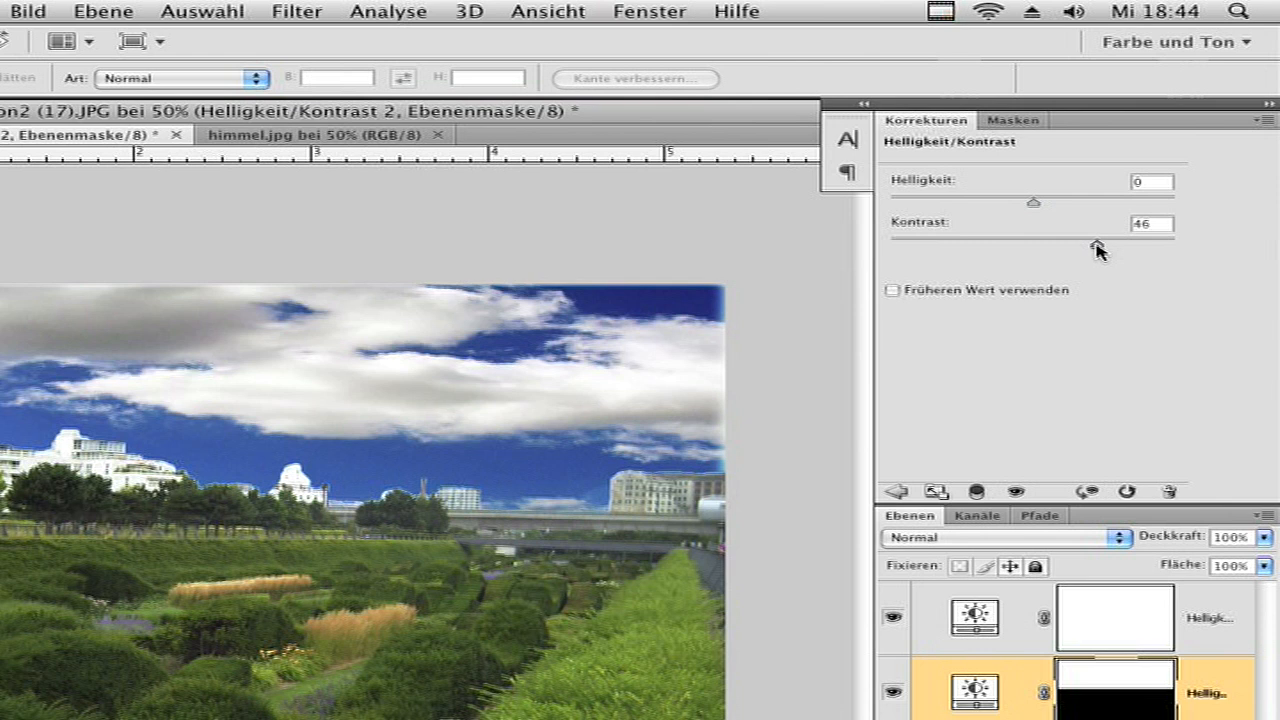
{"action": "left_click_drag", "start_coordinate": [1032, 204], "coordinate": [1052, 204]}
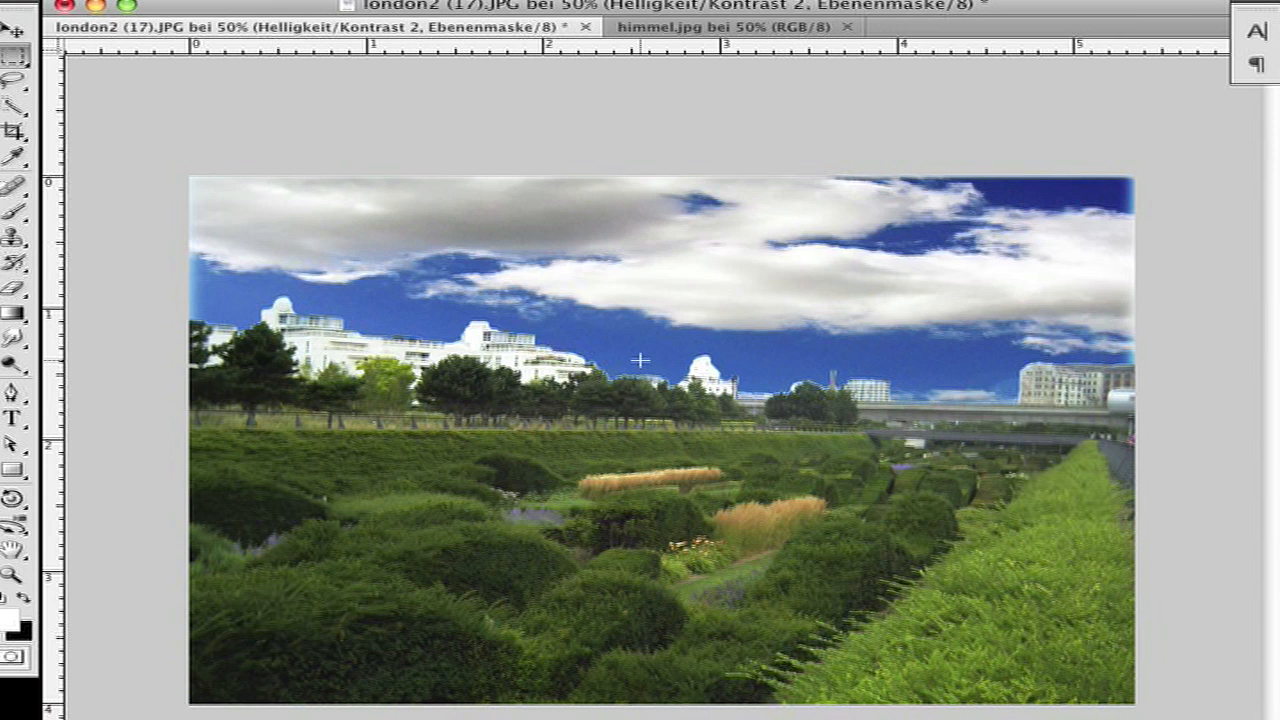
{"action": "mouse_move", "coordinate": [236, 472]}
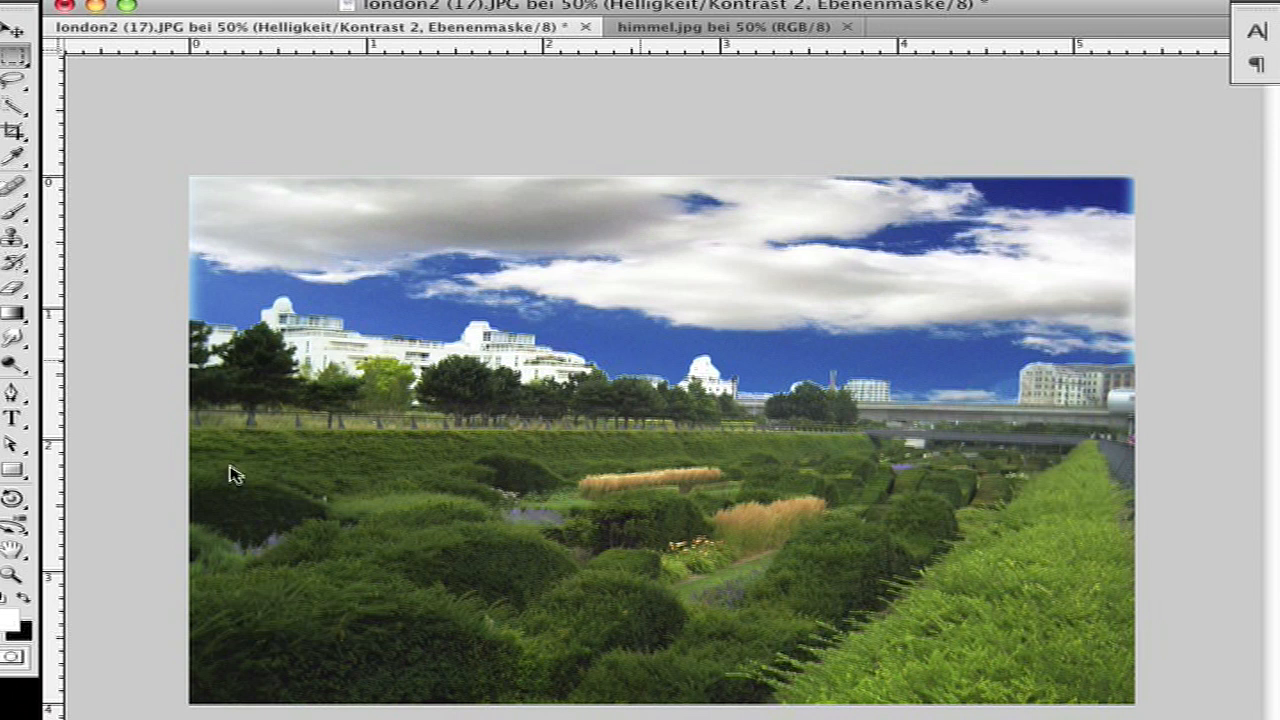